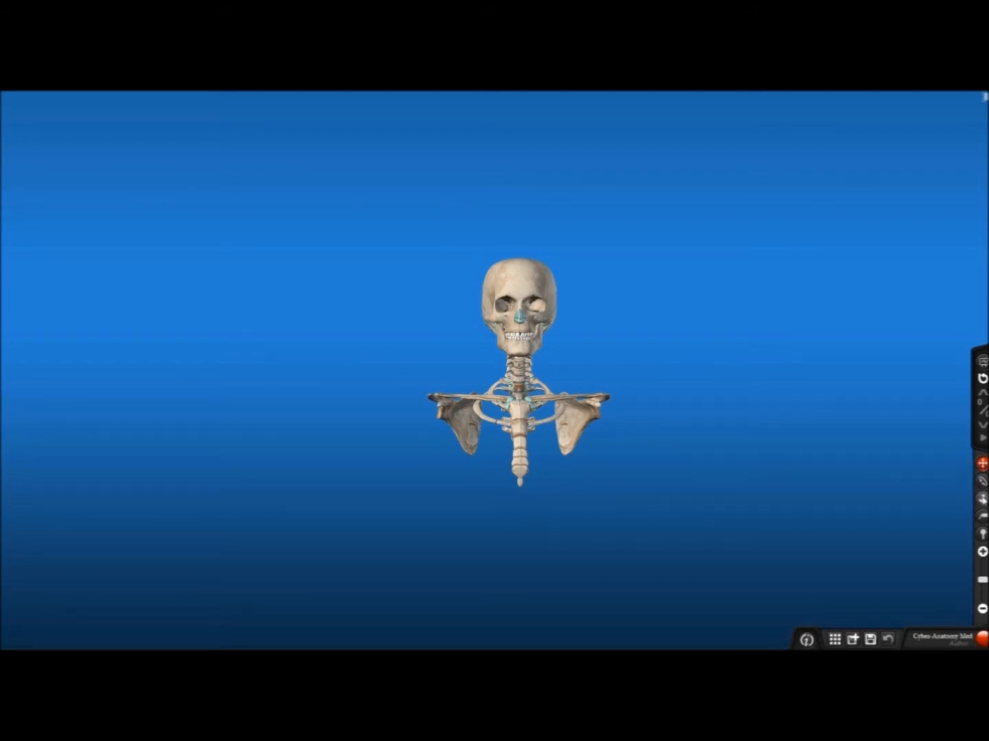
mouse_move(982, 516)
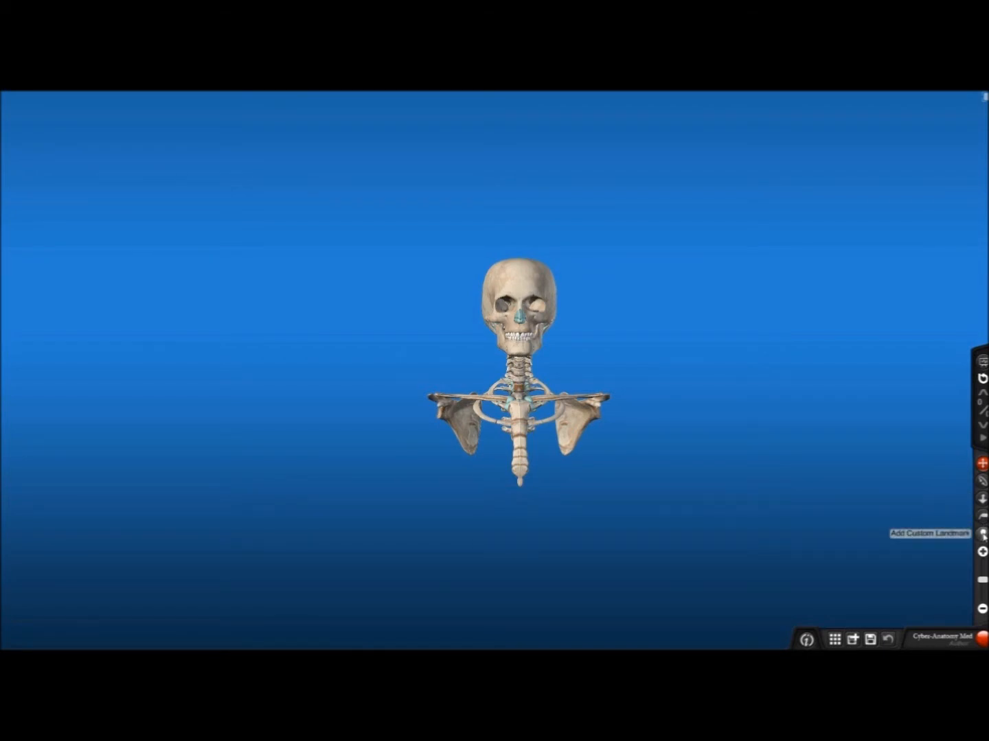
mouse_move(914, 557)
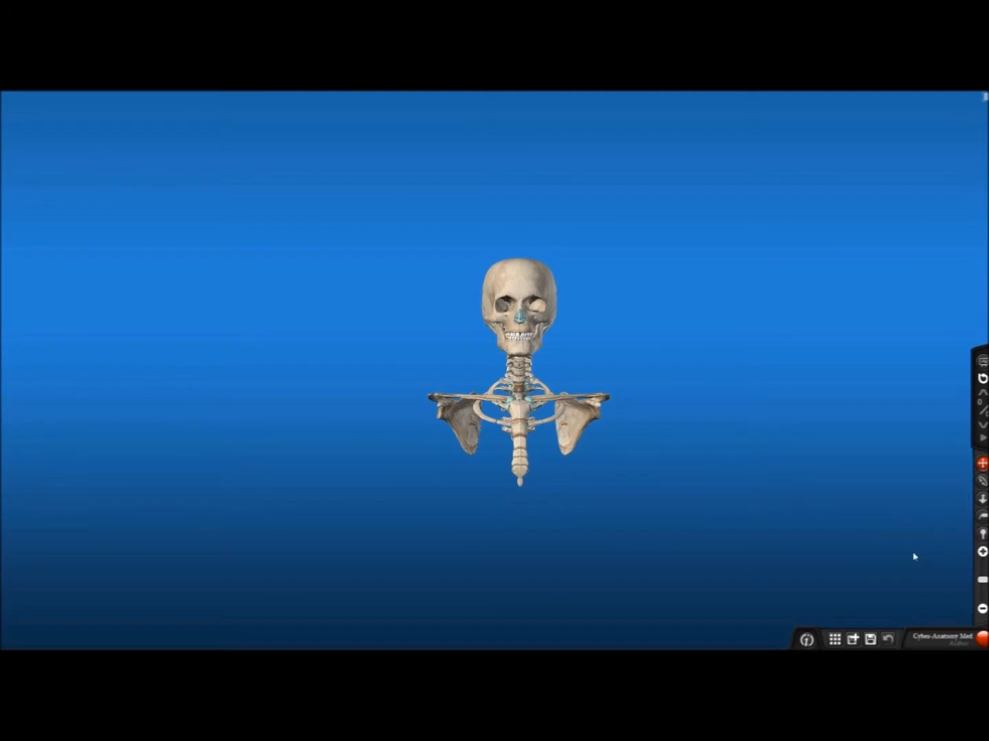
mouse_move(846, 563)
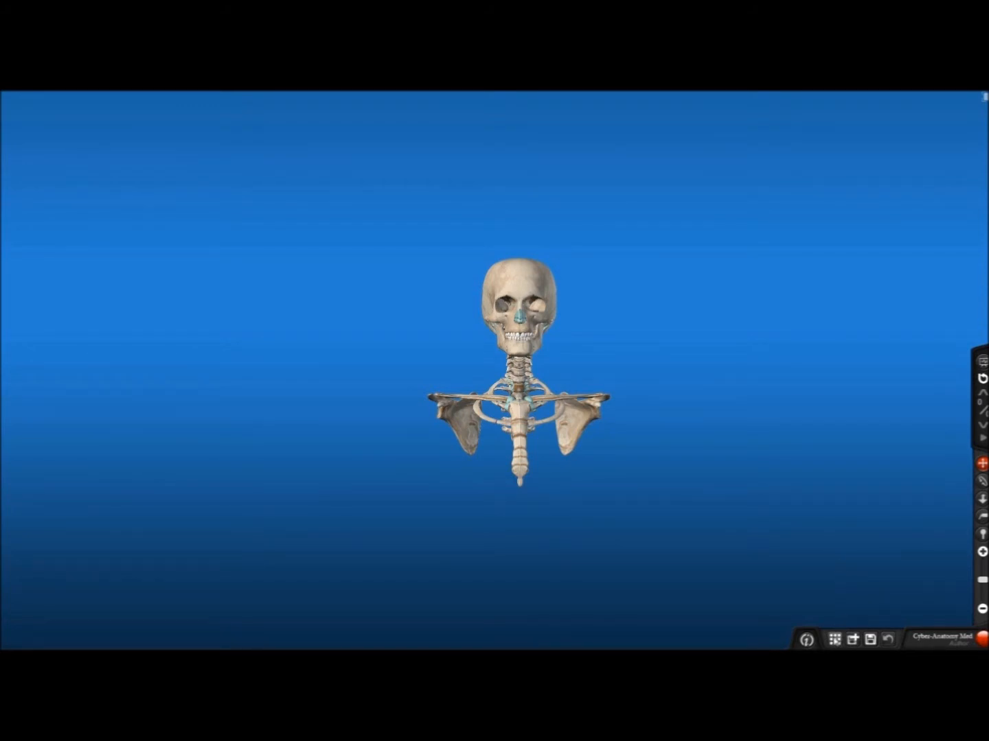
mouse_move(835, 639)
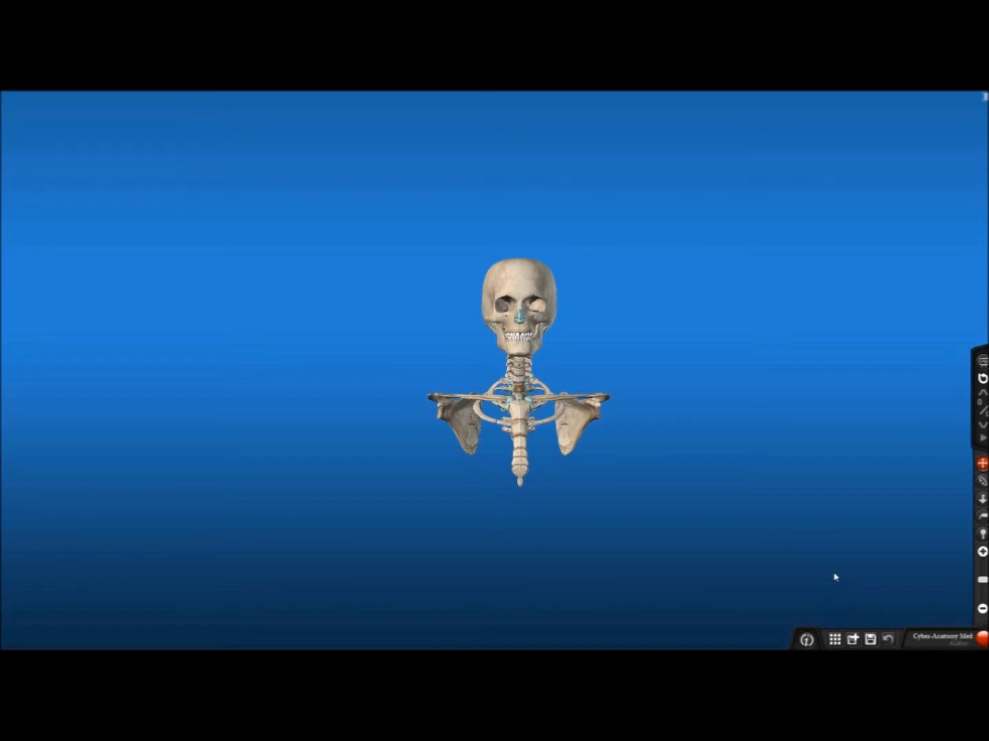
mouse_move(914, 471)
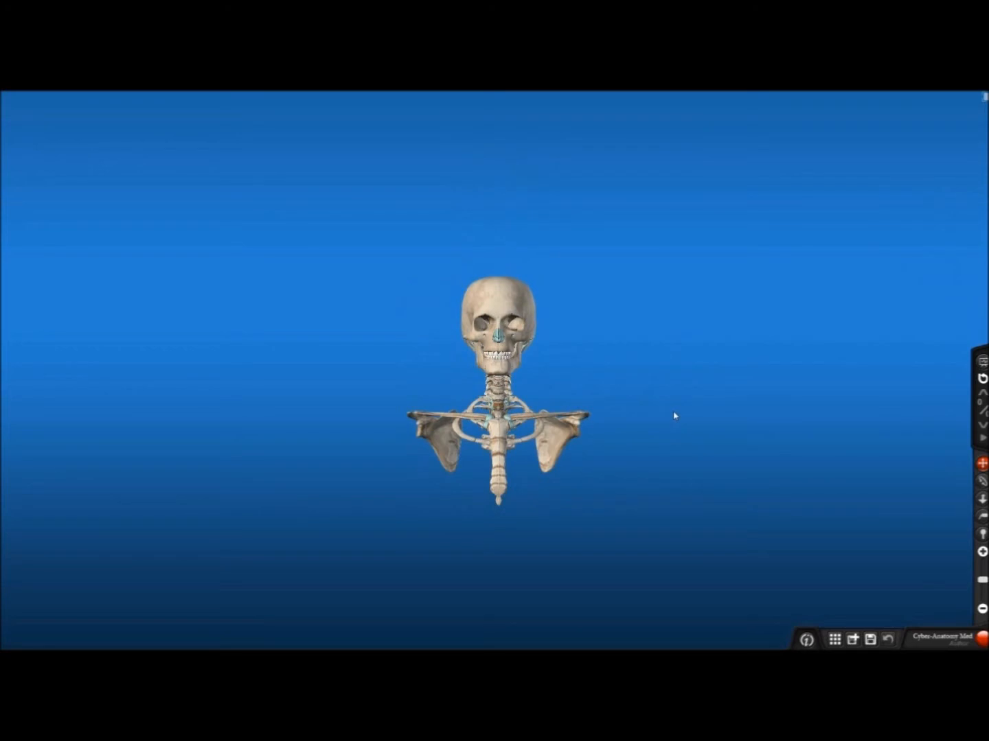
Step: Nudge the whole skeleton model down-left with the Pan tool
click(516, 309)
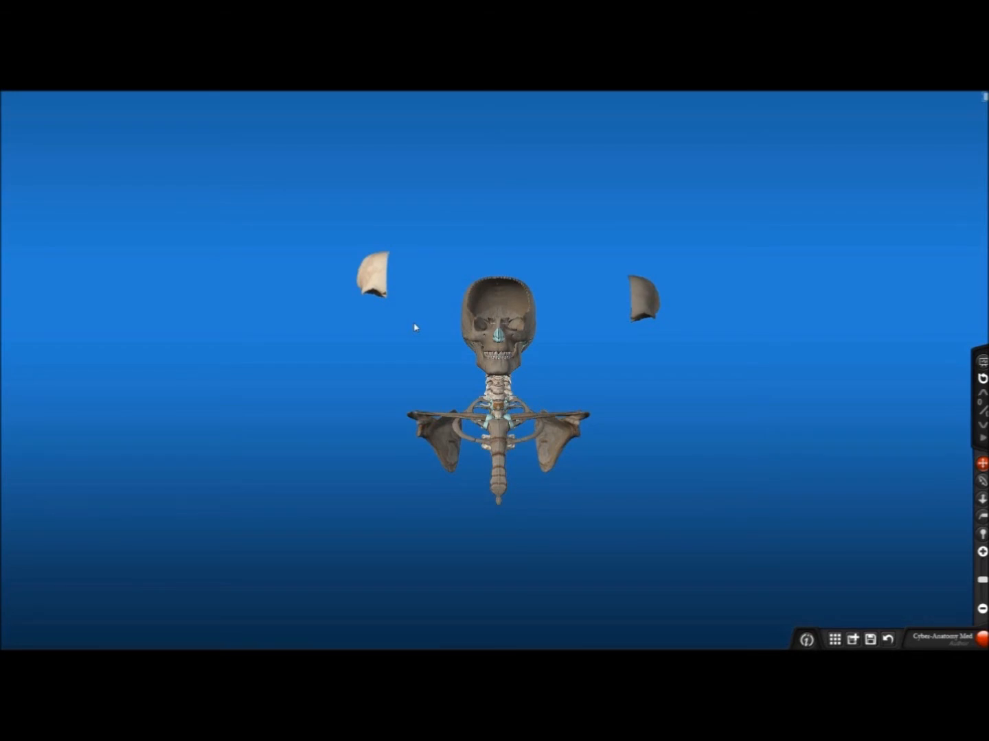
Step: Return the left skull-cap piece, then the remaining one, to the skull
click(371, 285)
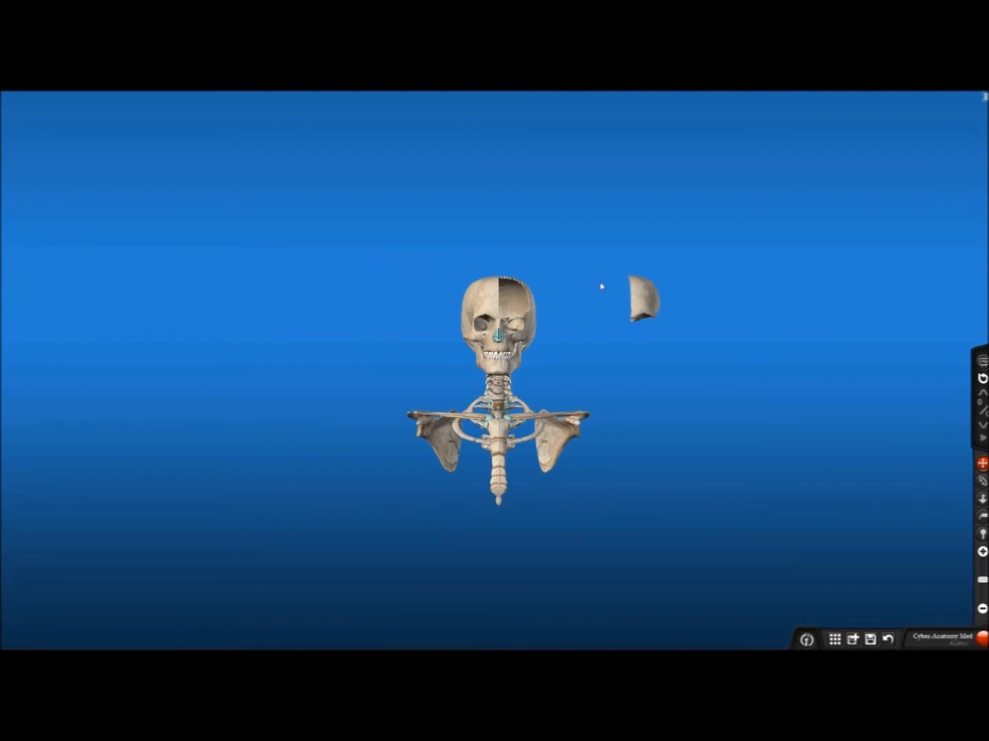
click(642, 309)
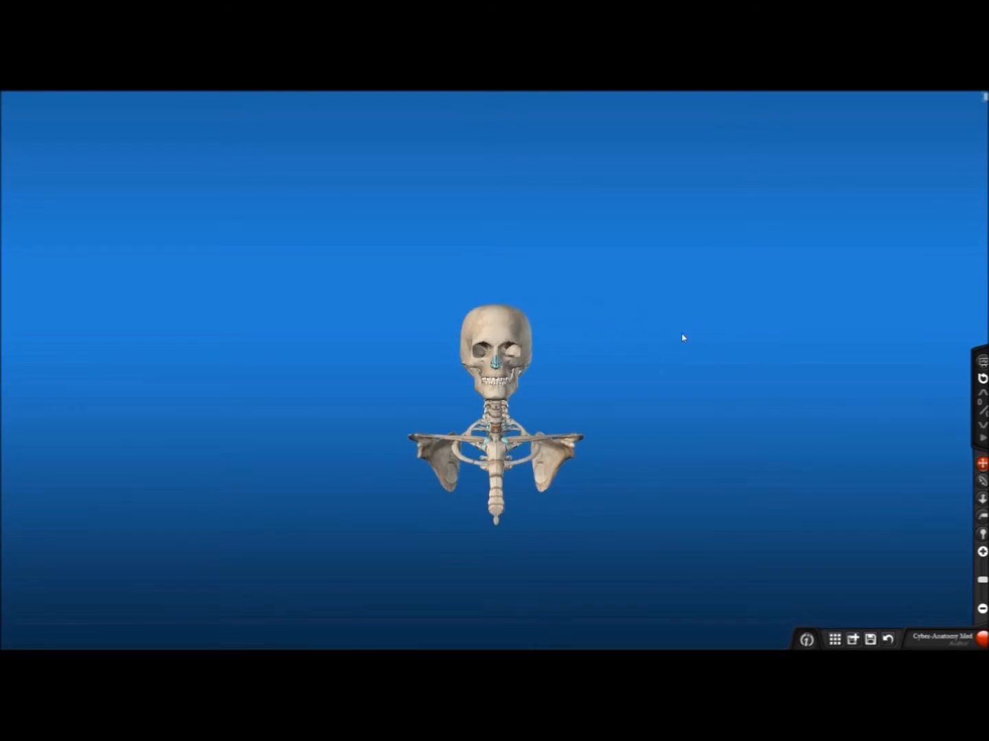
mouse_move(959, 469)
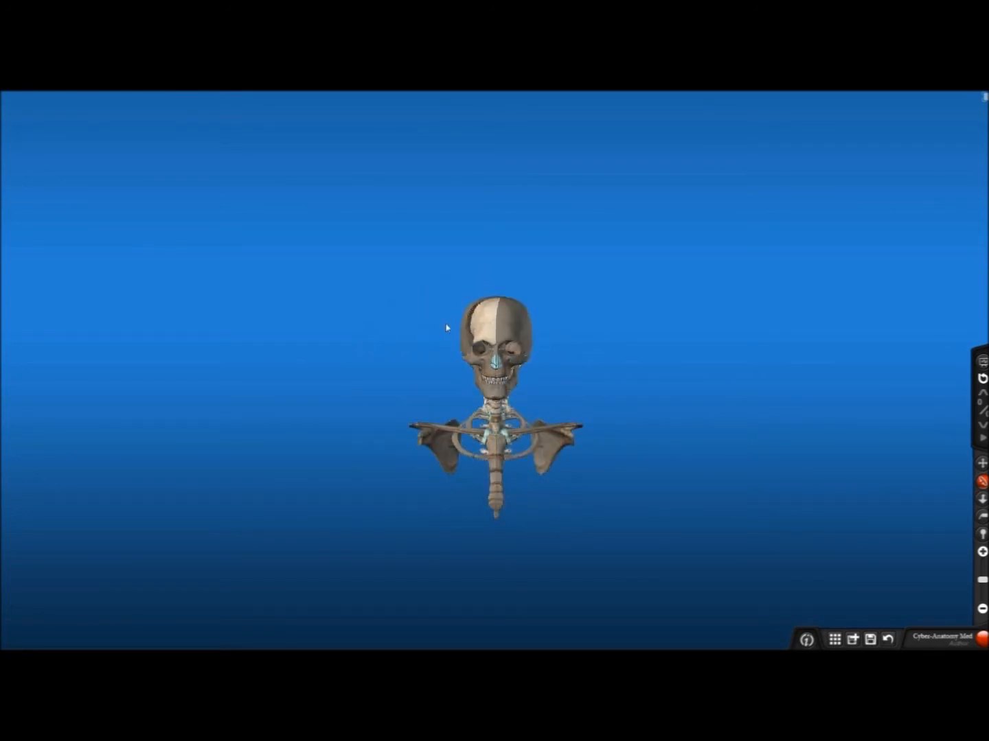
Step: Pick the right cranial bone as the piece to peel
click(486, 323)
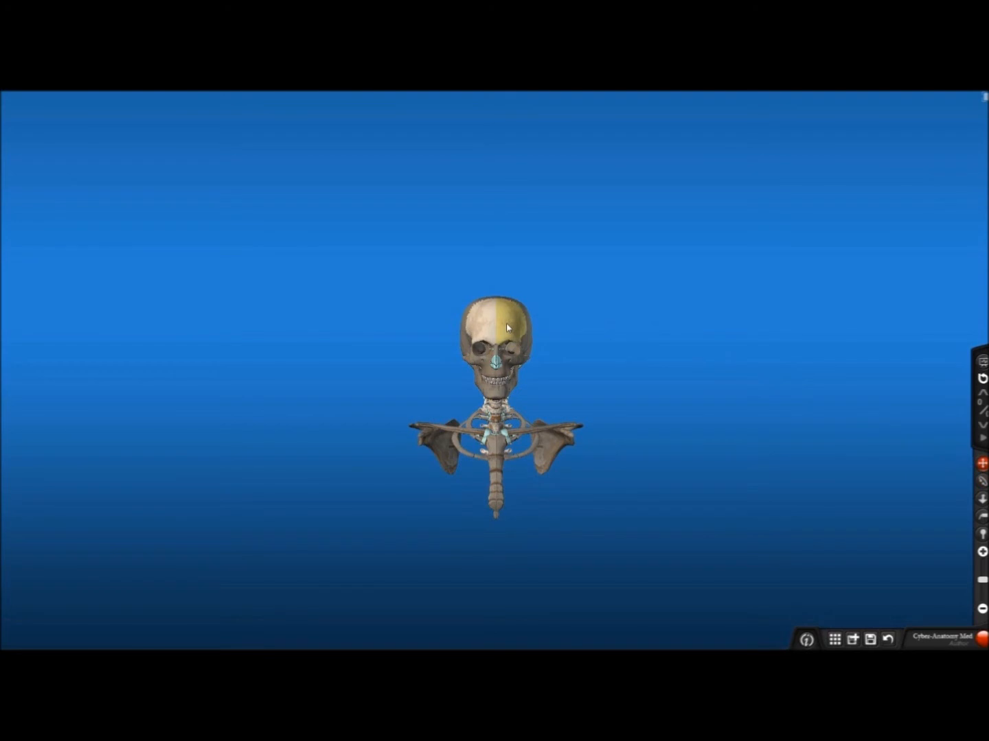
Step: Drag the right cranial bone out to the right, away from the skull
drag(505, 327, 645, 369)
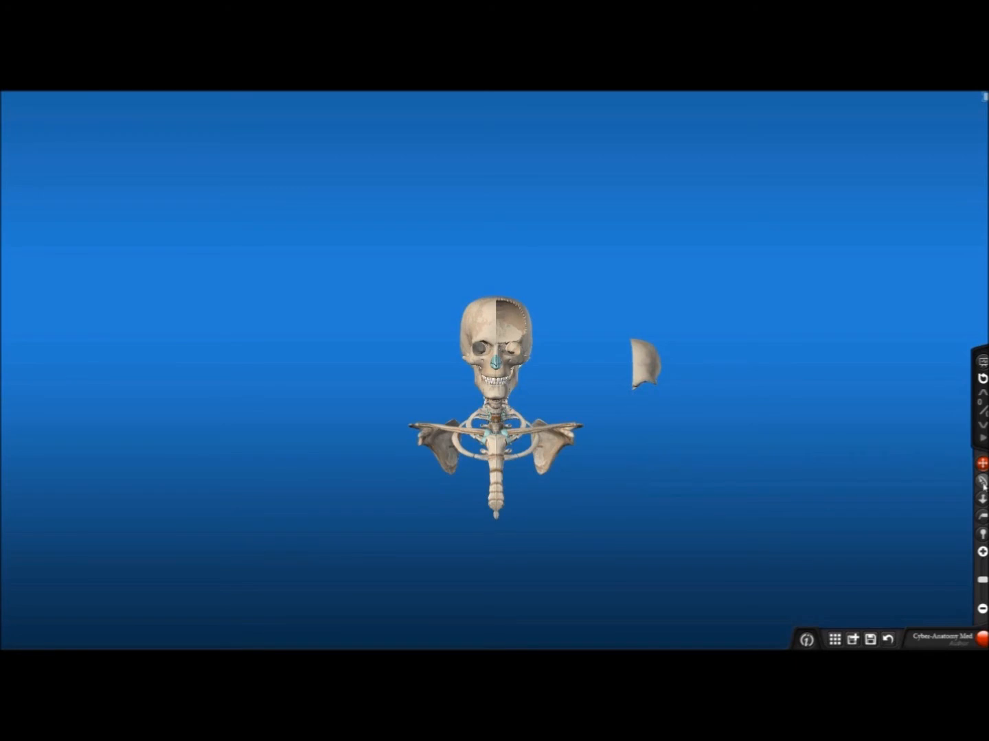
click(643, 371)
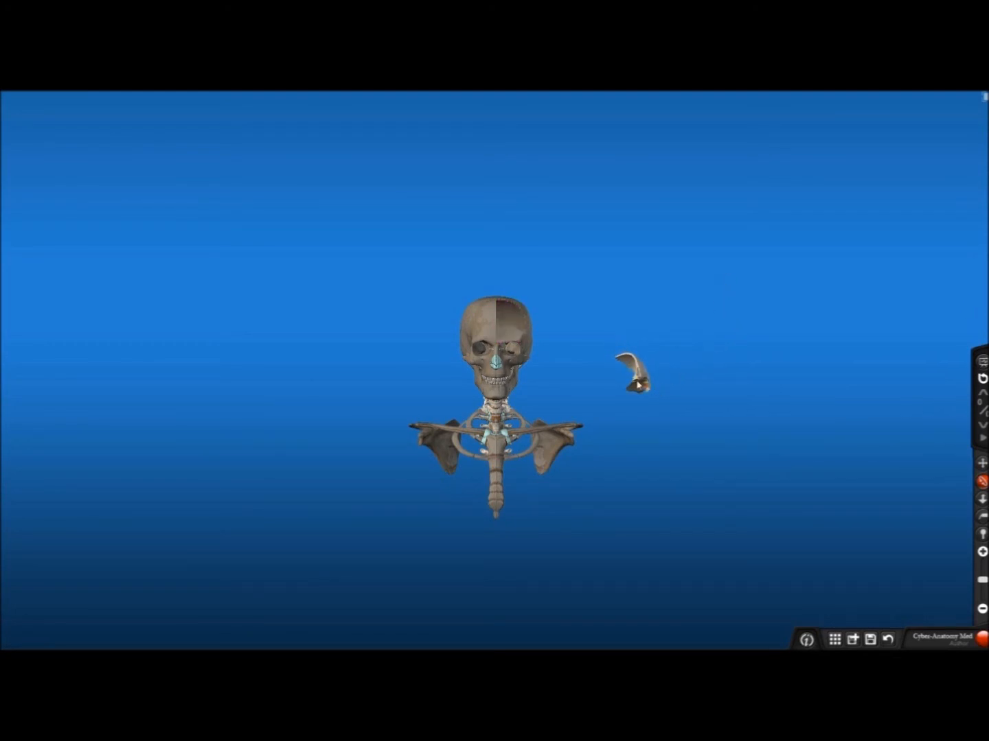
Step: Select the detached cranial bone and spin it to view another side
click(515, 336)
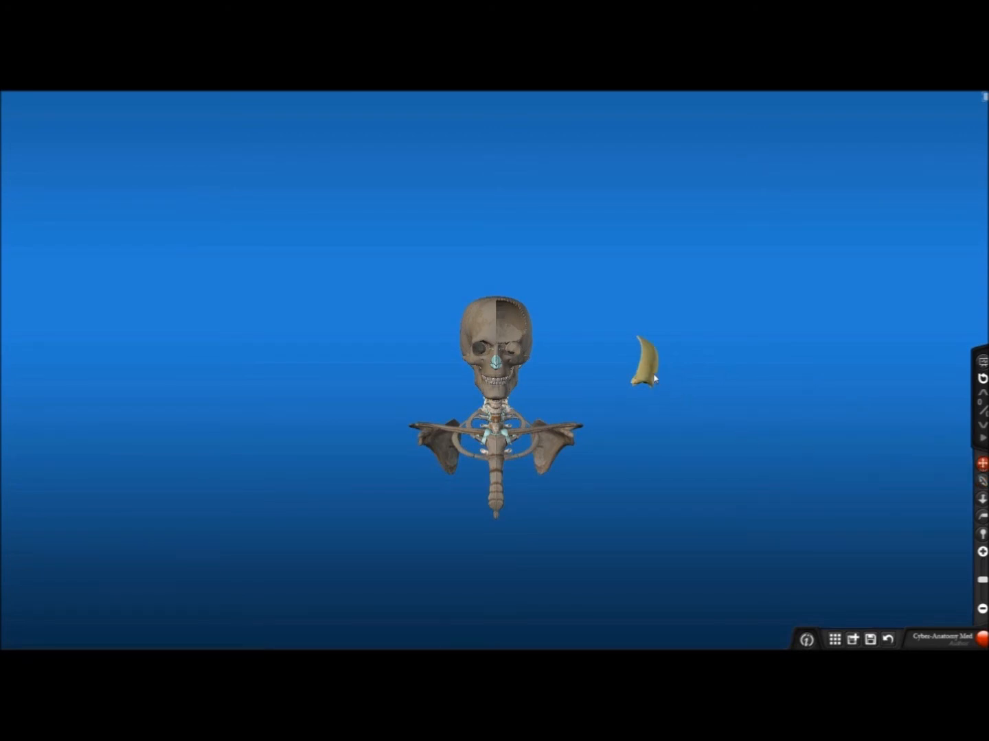
drag(651, 360, 501, 312)
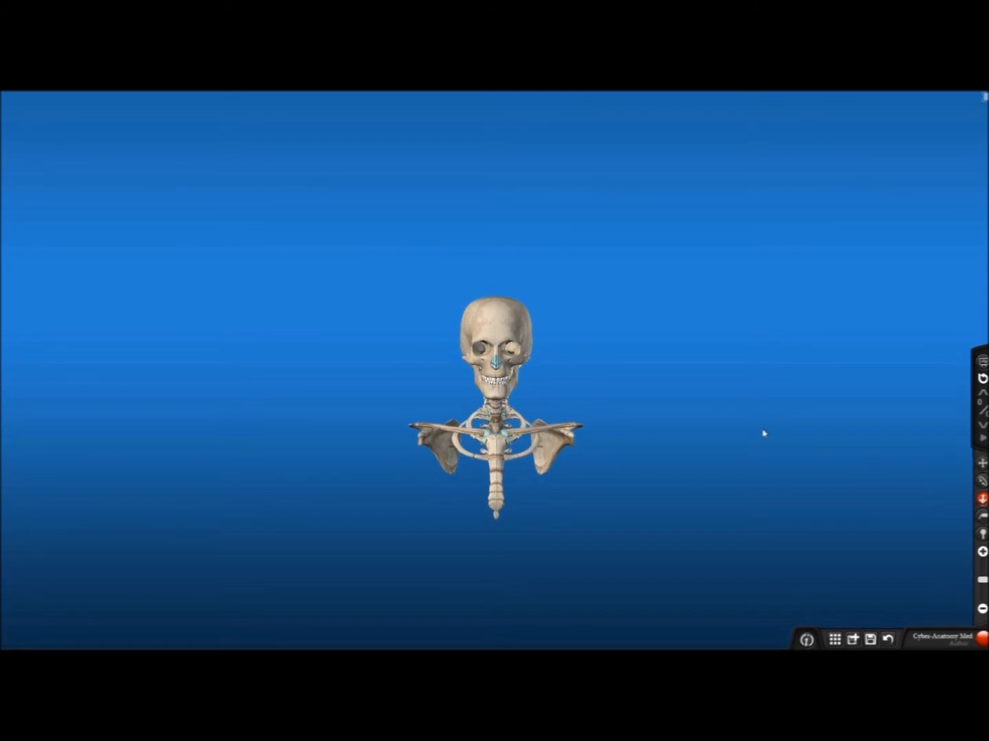
mouse_move(615, 342)
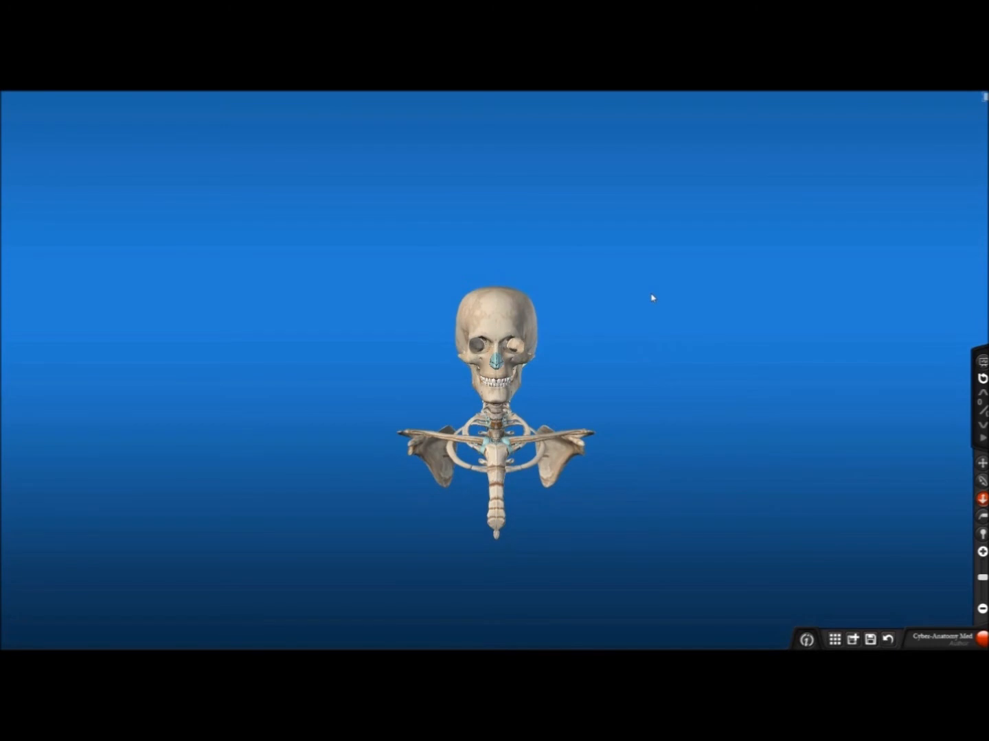
mouse_move(648, 460)
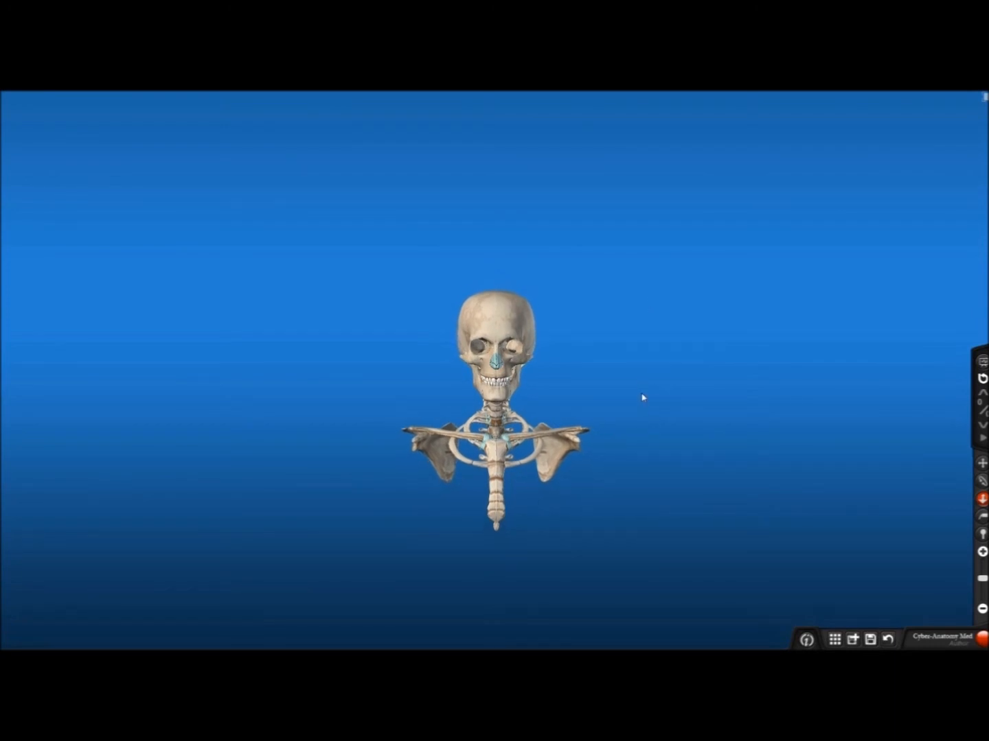
Step: Rotate the skeleton slightly with the Orbit tool for a new shoulder-girdle angle
click(511, 331)
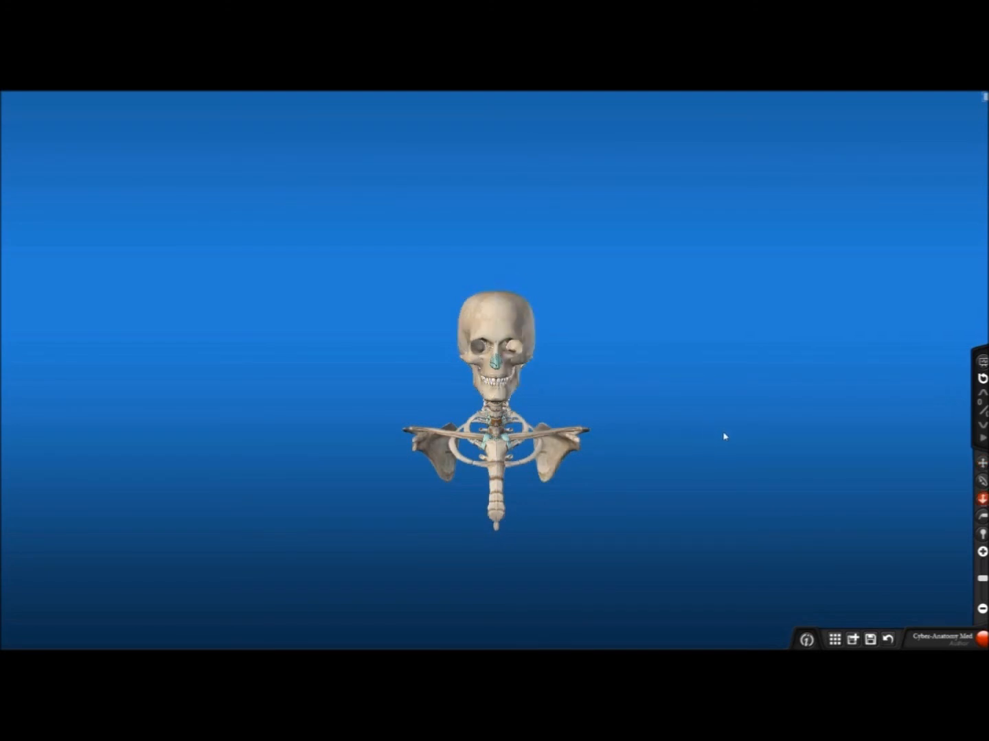
mouse_move(953, 549)
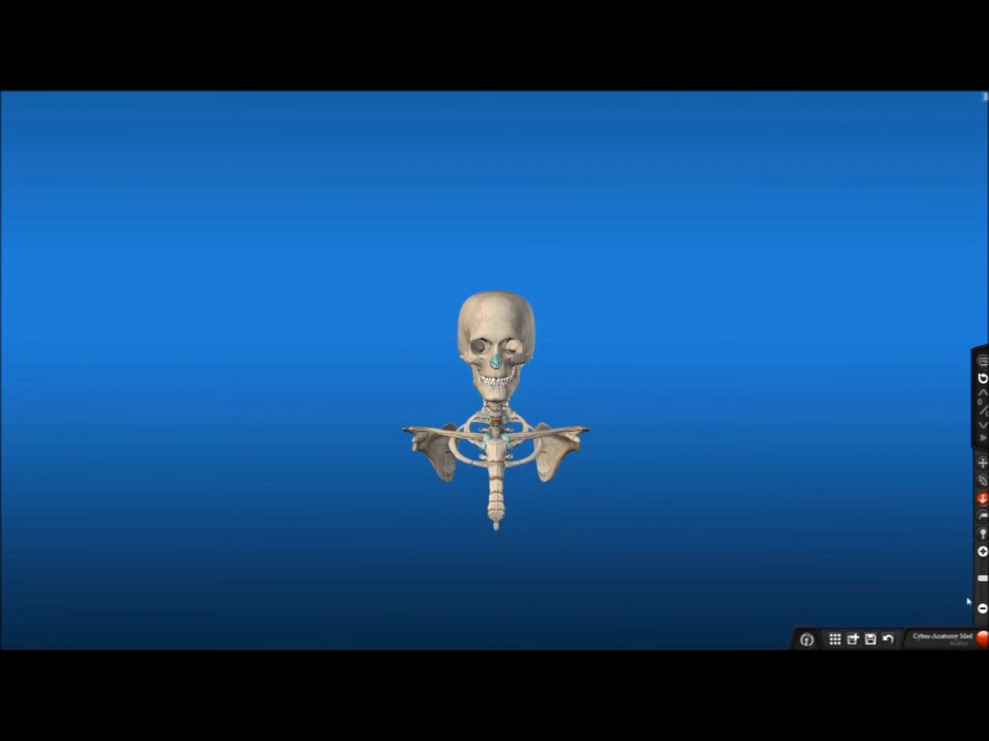
mouse_move(970, 561)
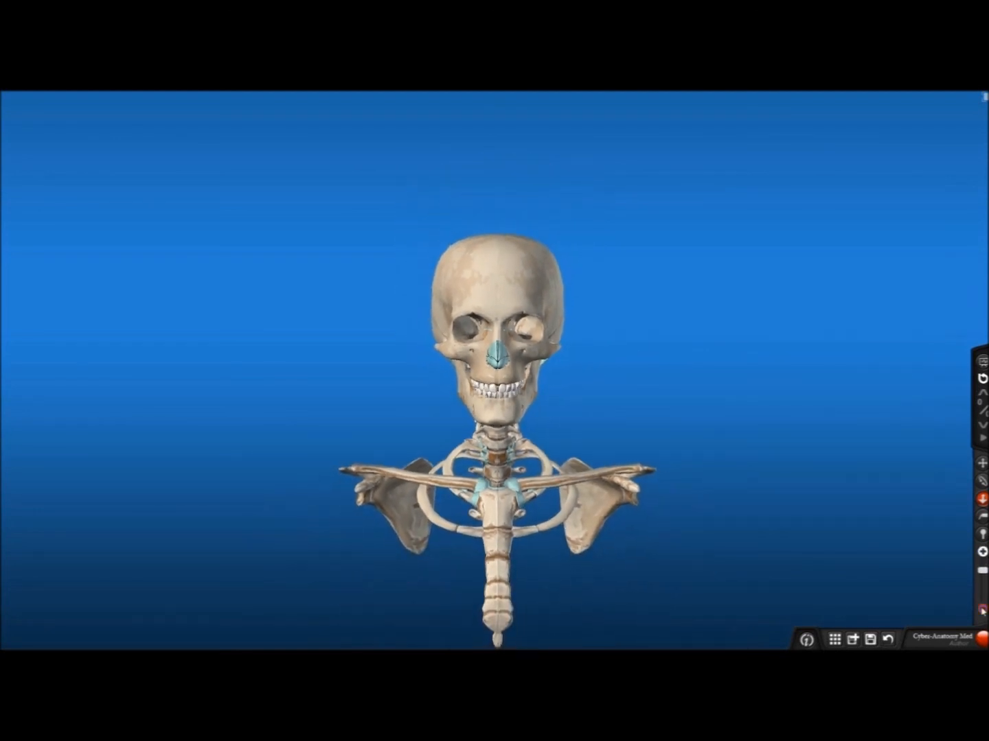
Step: Scroll three notches to enlarge the skull and shoulder girdle
scroll(down, 3)
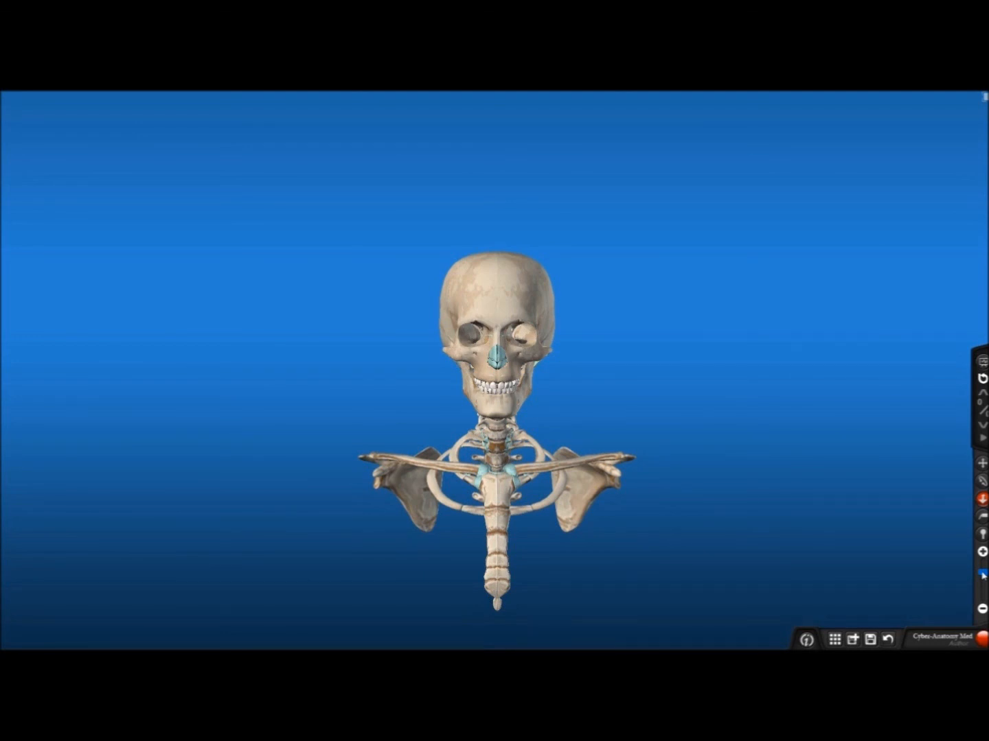
mouse_move(948, 589)
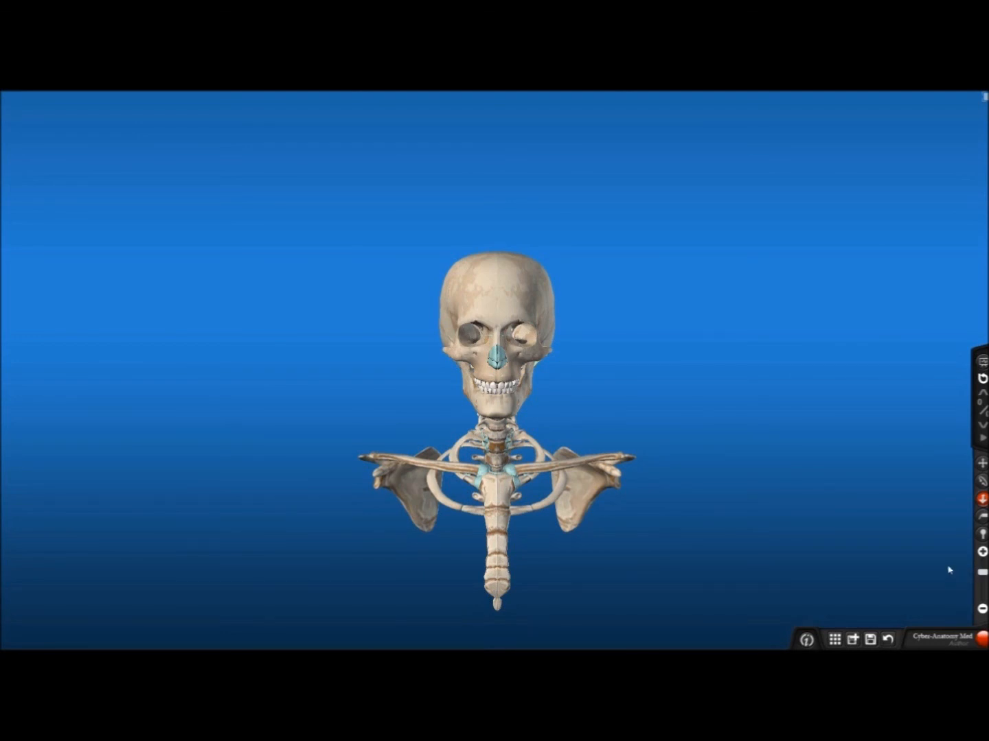